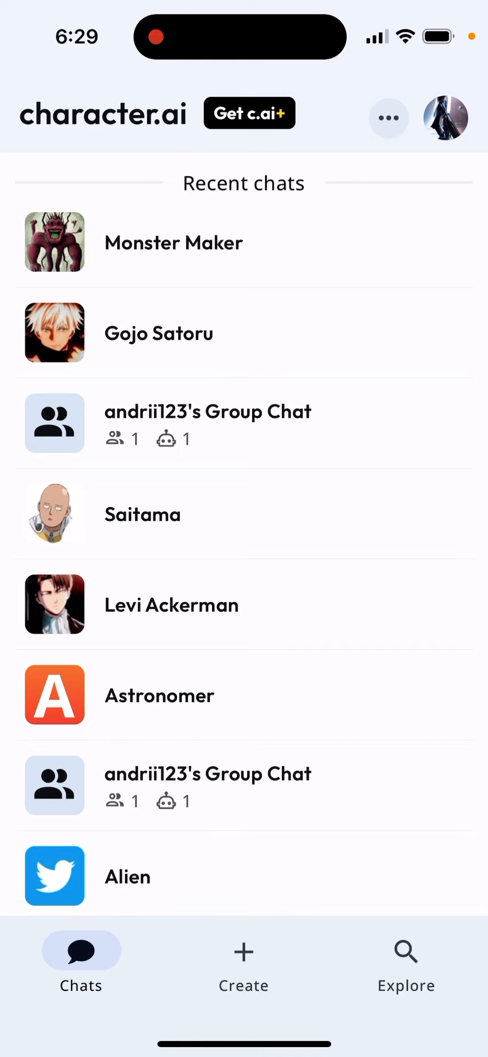
click(207, 422)
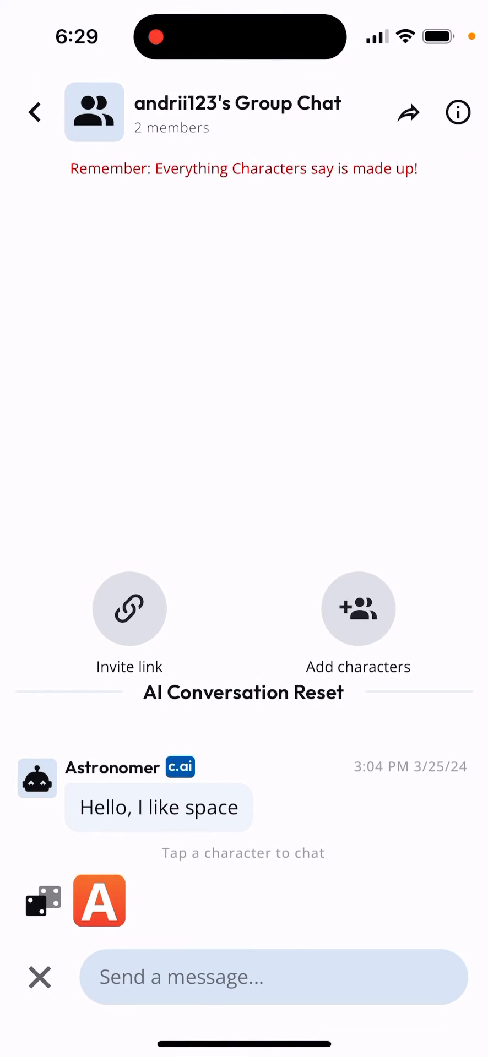
click(457, 112)
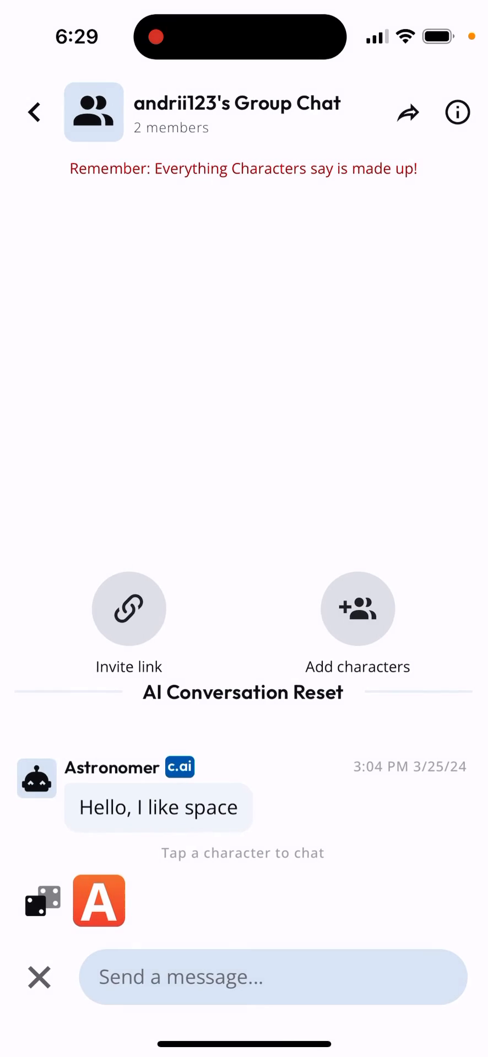
click(34, 112)
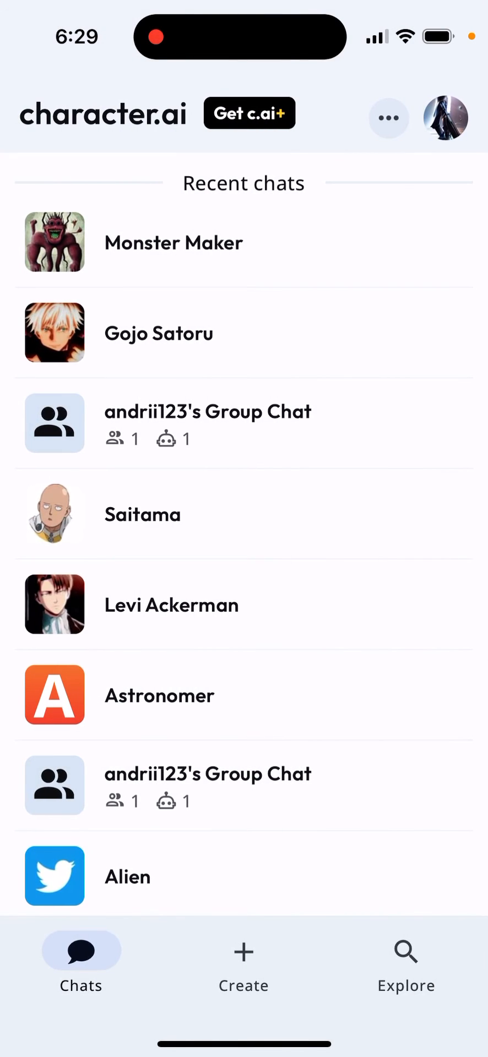
scroll(down, 3)
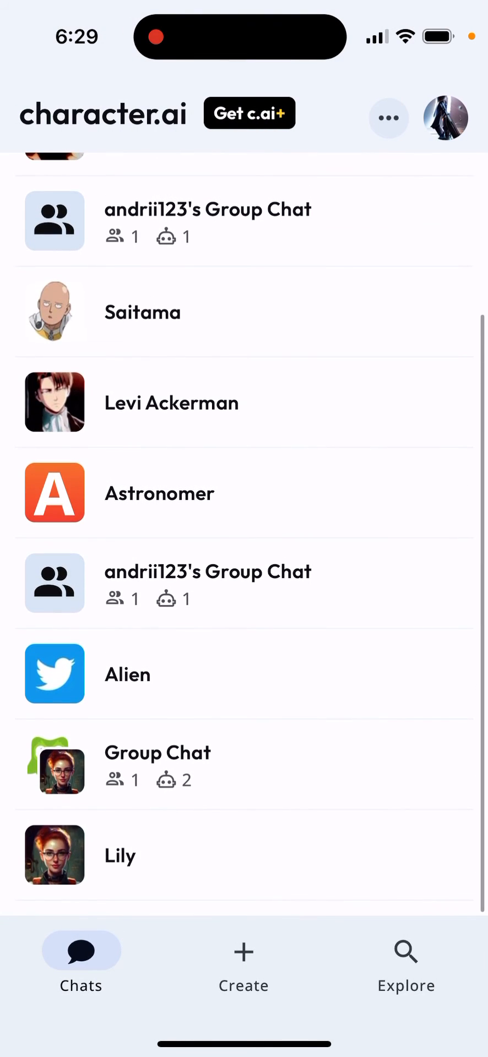